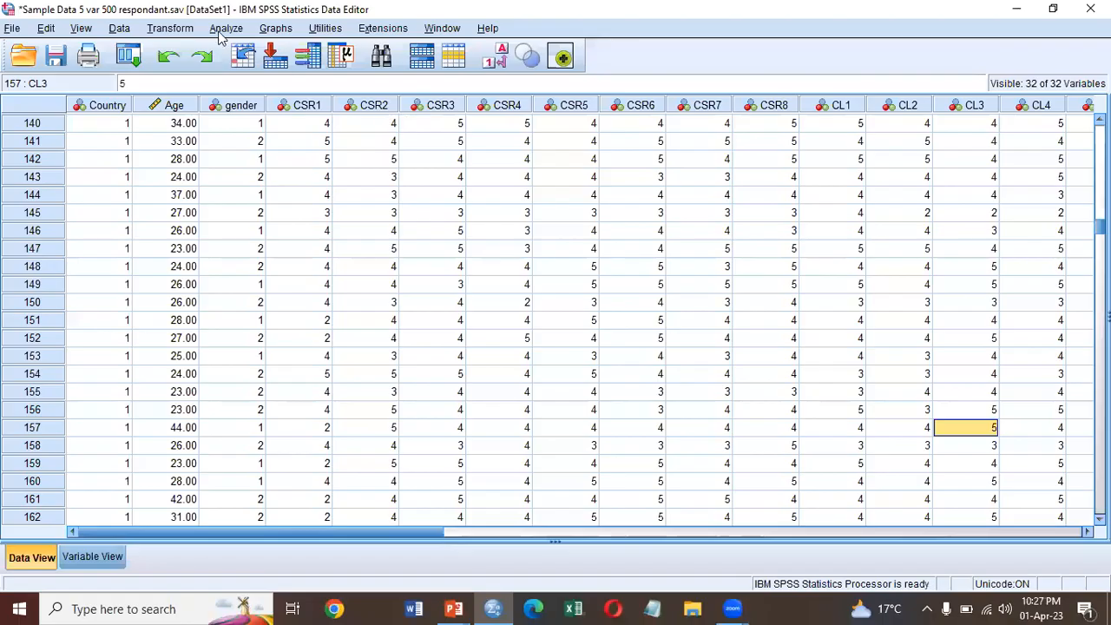
# Reach the Linear Regression dialog from the Analyze menu
pyautogui.click(225, 28)
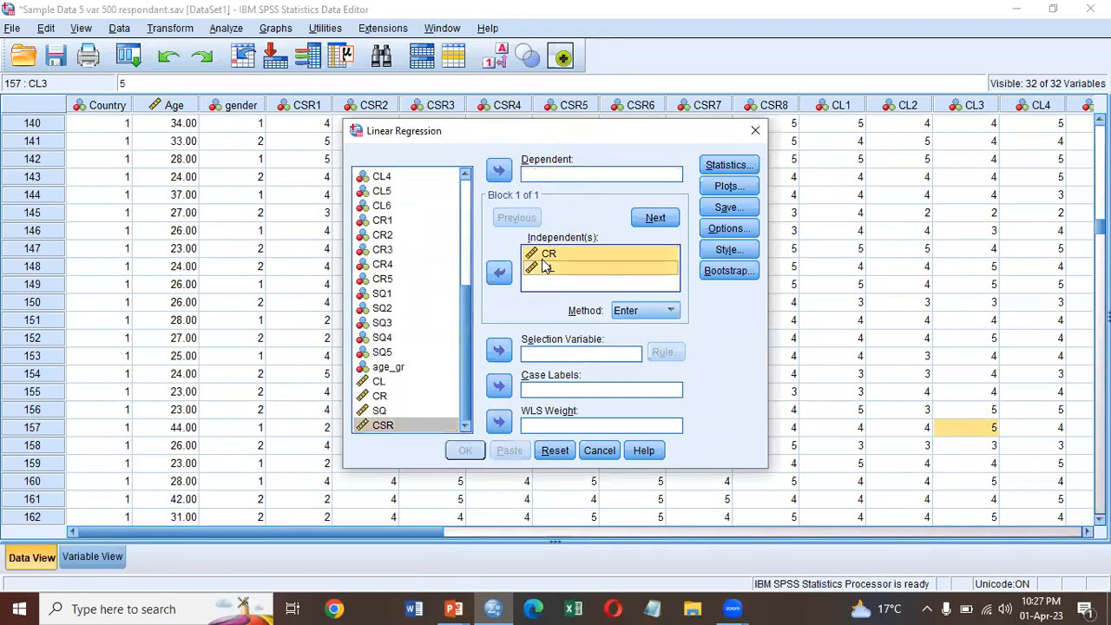
# Clear the leftover predictors and set CSR as the dependent variable
pyautogui.click(500, 271)
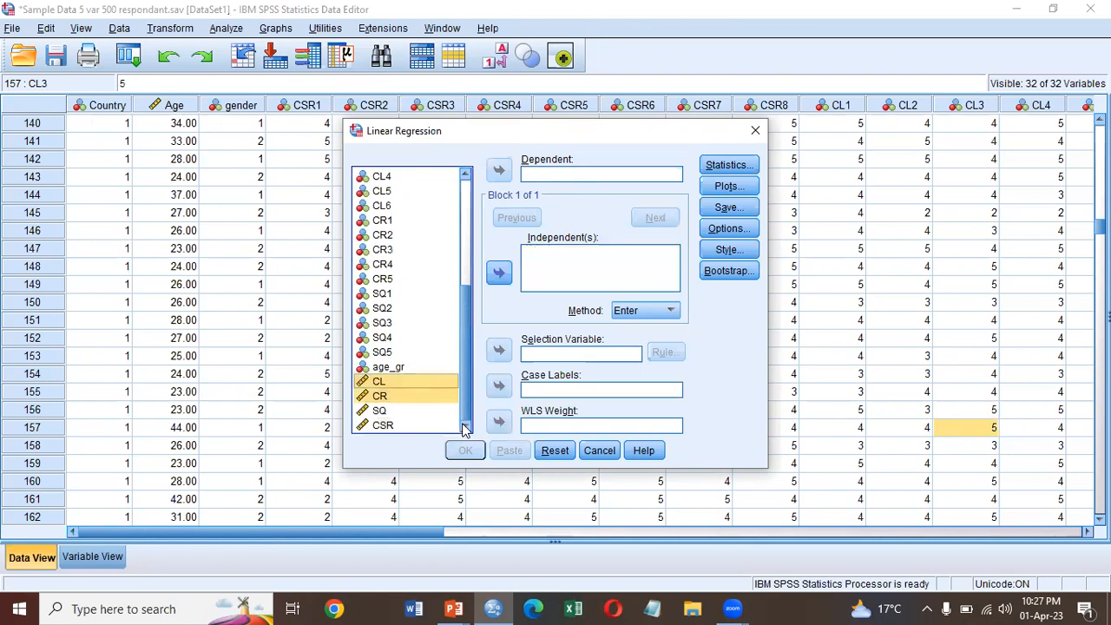
pyautogui.click(382, 423)
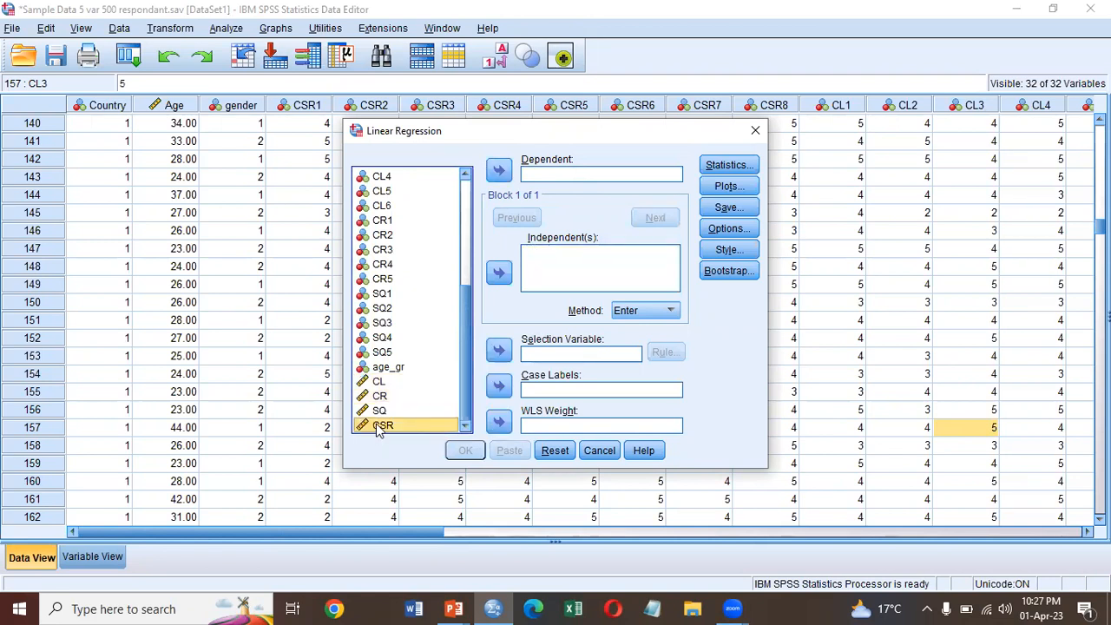
pyautogui.click(499, 170)
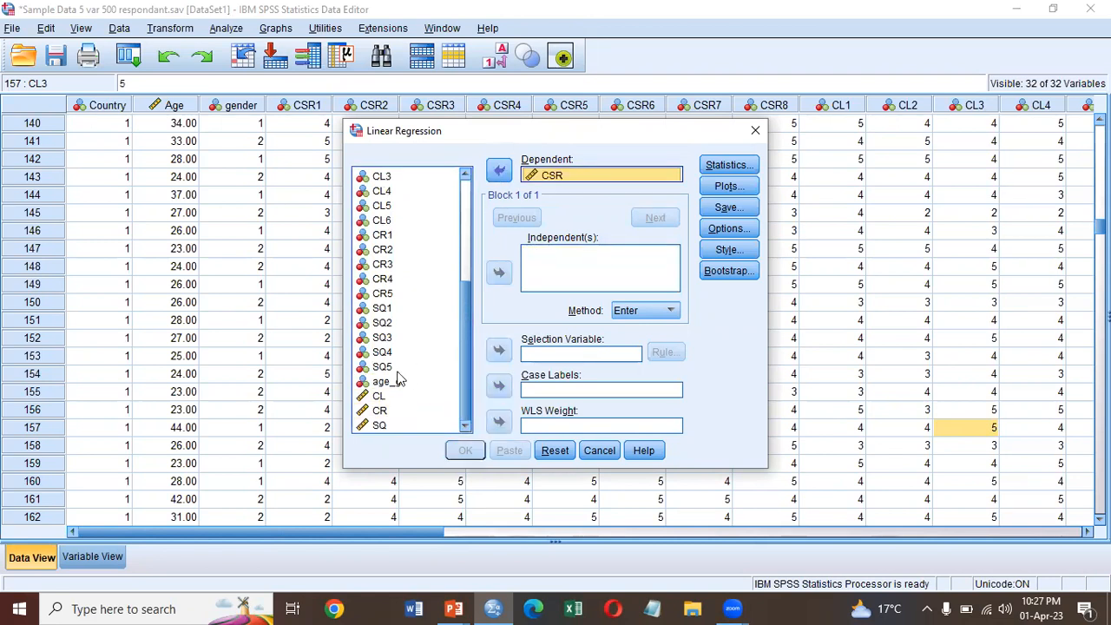
# Add CL, CR and SQ as independents and run the regression
pyautogui.click(379, 410)
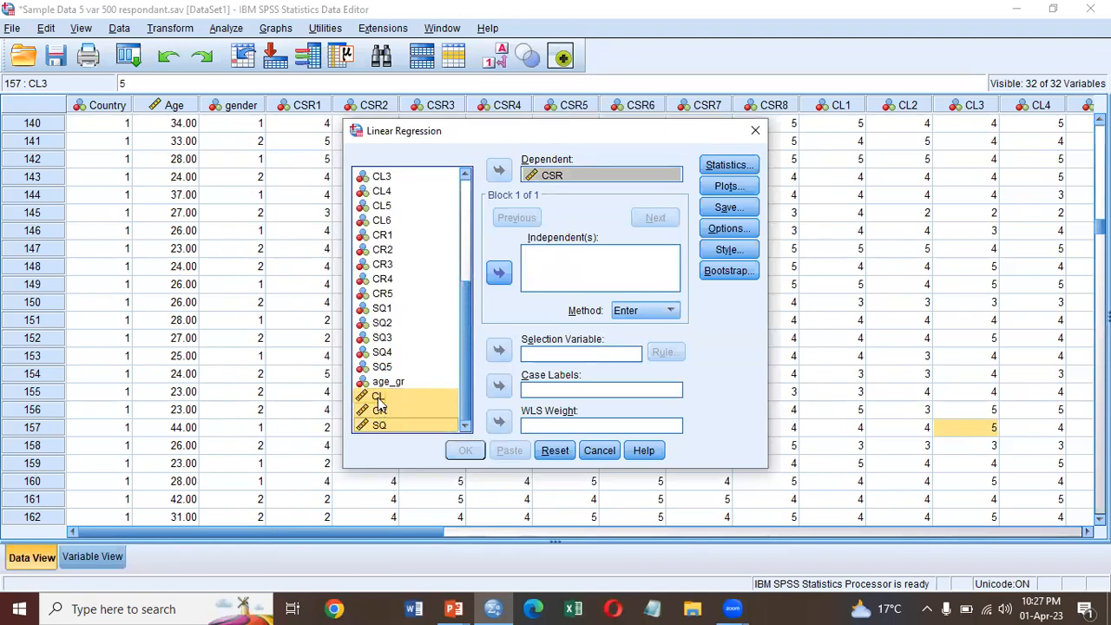
pyautogui.click(500, 271)
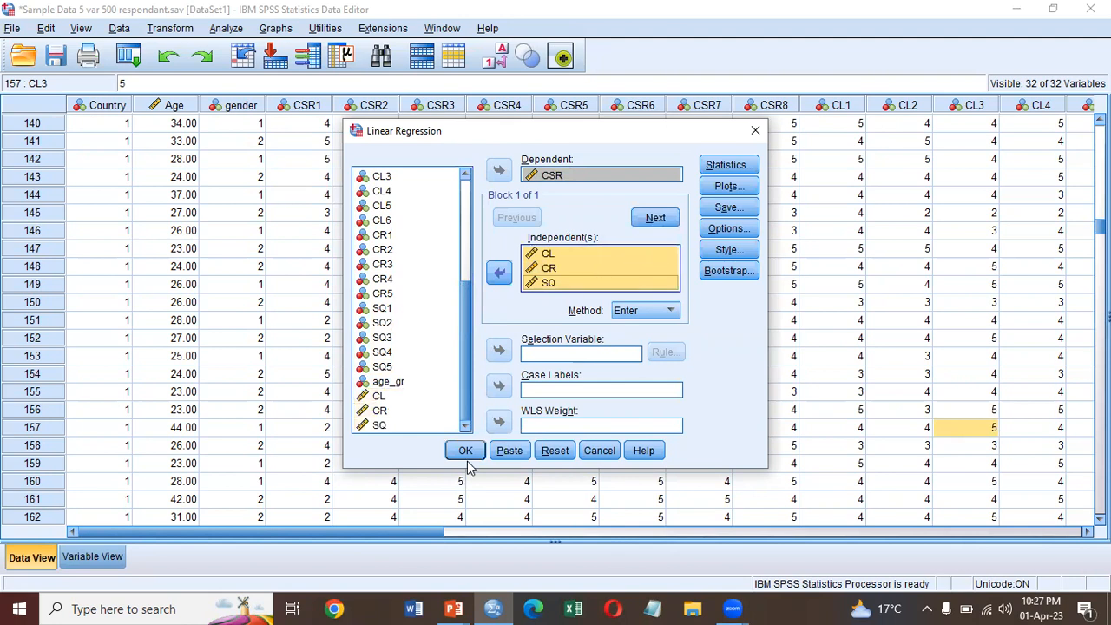
pyautogui.click(466, 450)
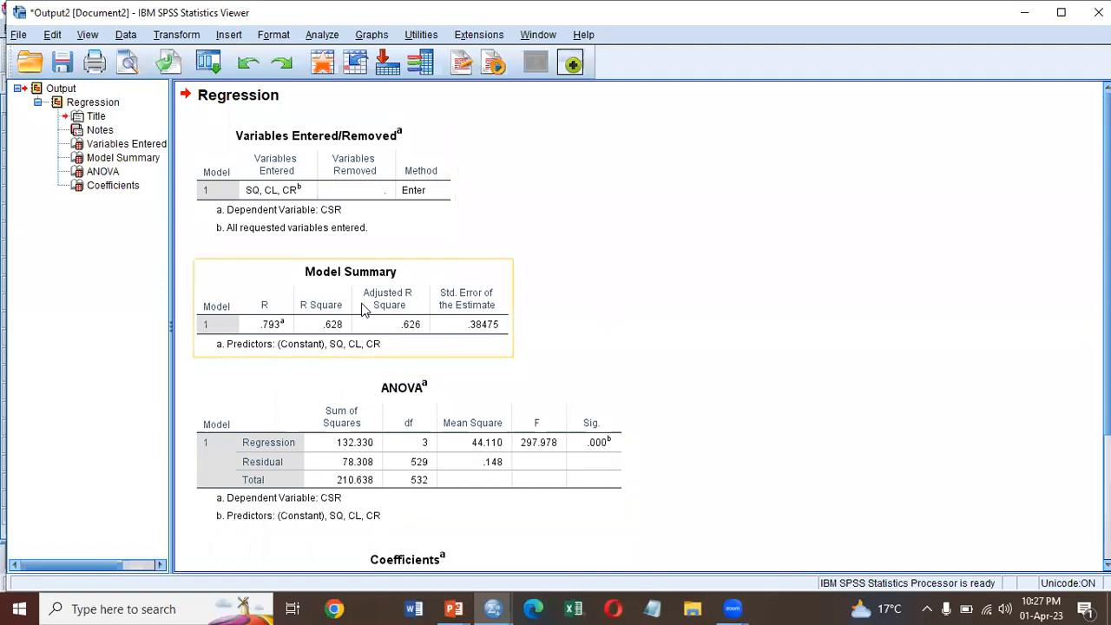
pyautogui.moveTo(294, 328)
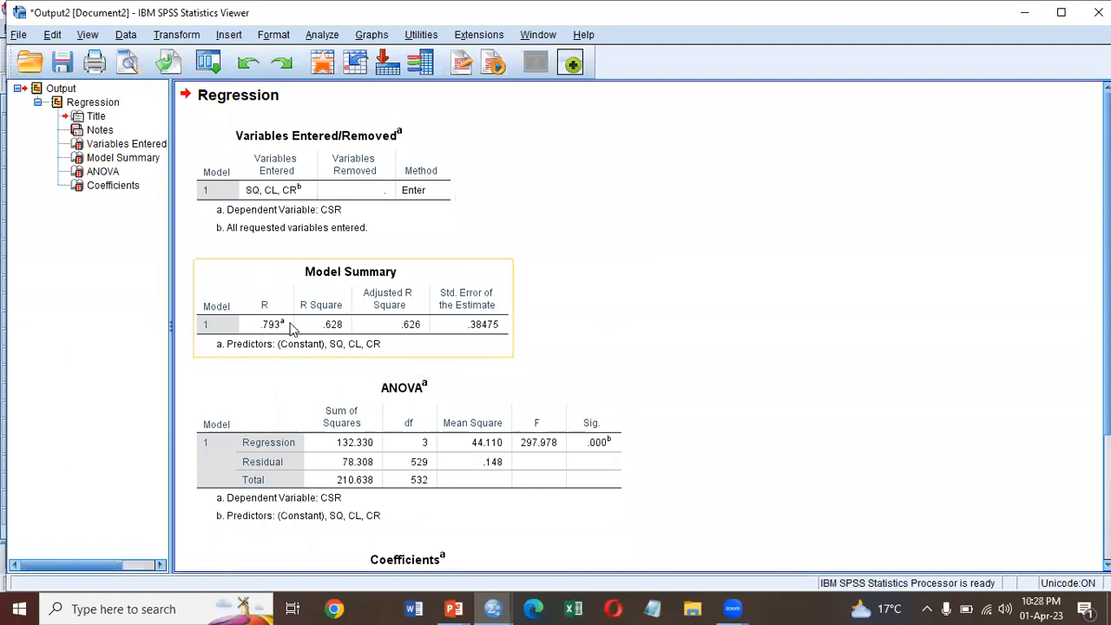
pyautogui.moveTo(338, 336)
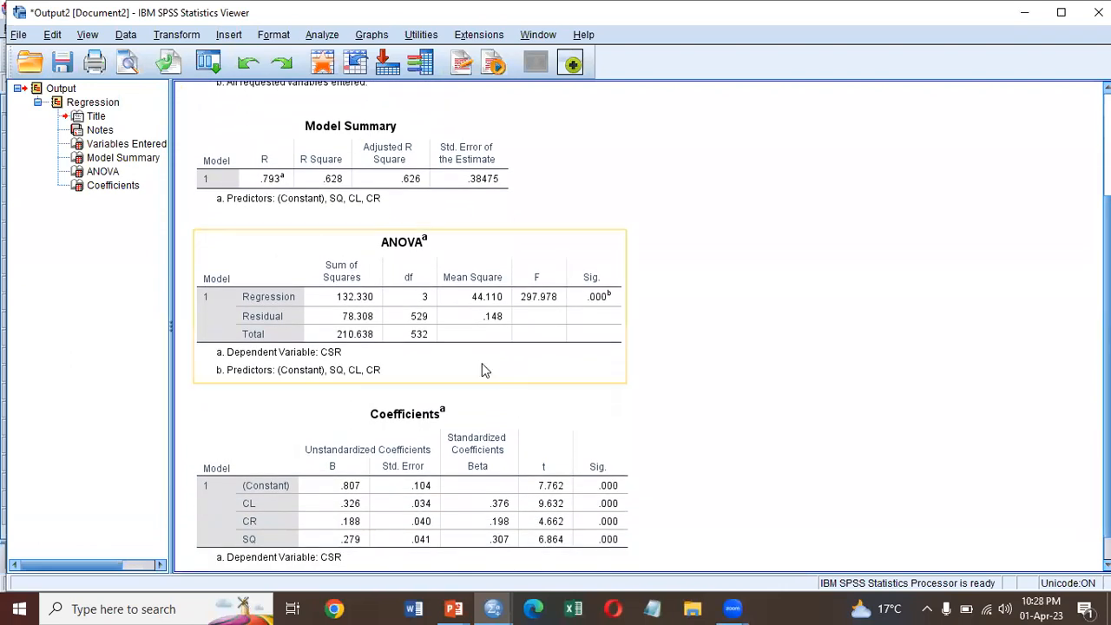
pyautogui.moveTo(628, 309)
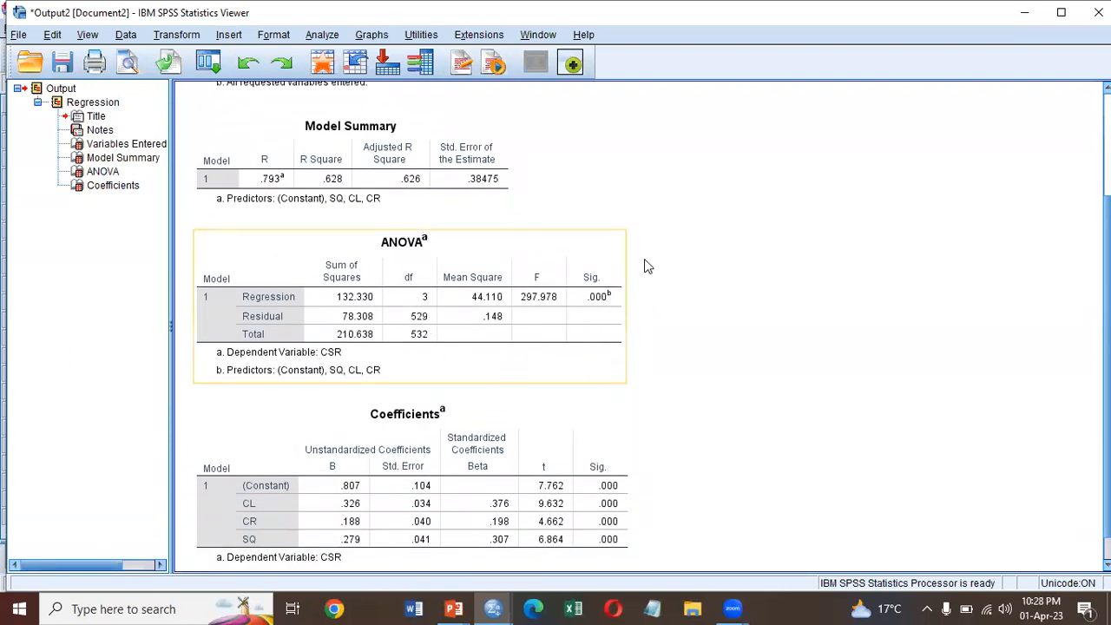
pyautogui.moveTo(615, 305)
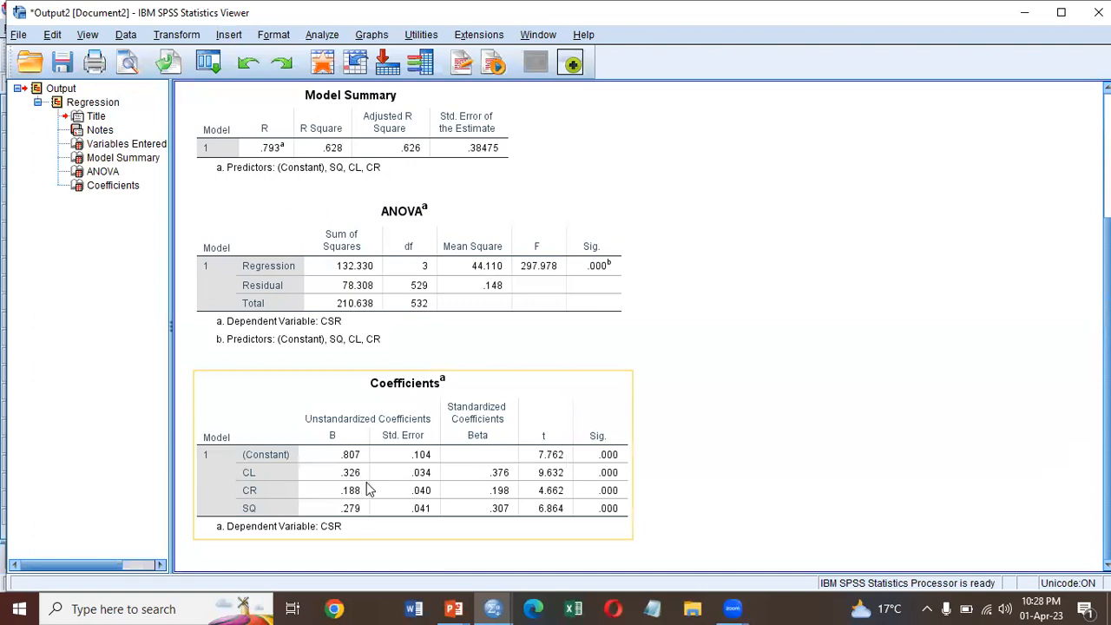
pyautogui.moveTo(346, 520)
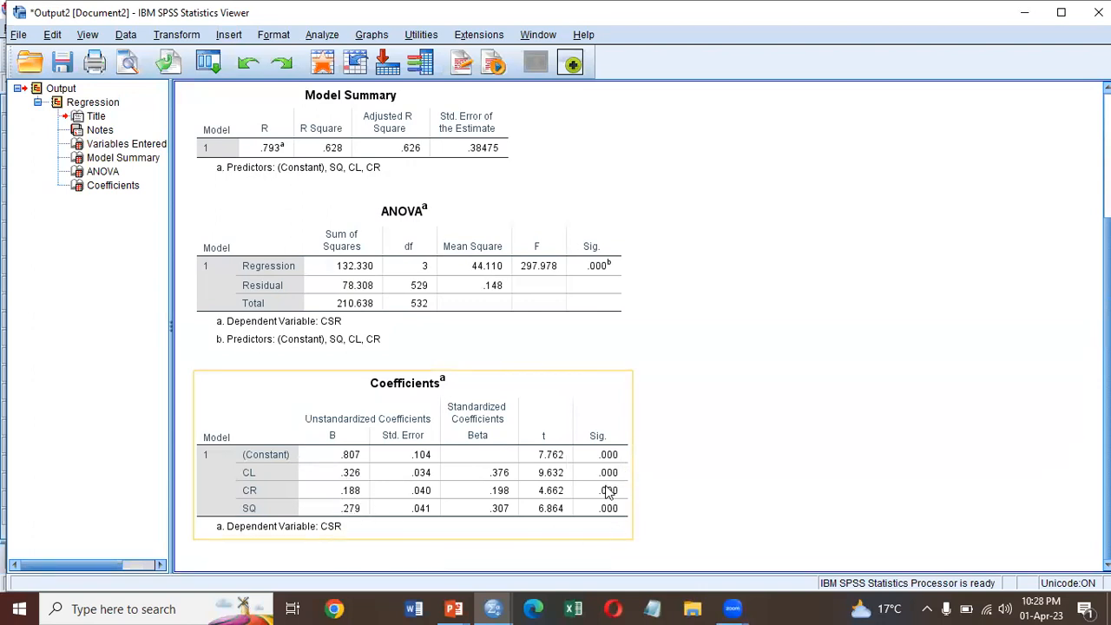
pyautogui.moveTo(608, 486)
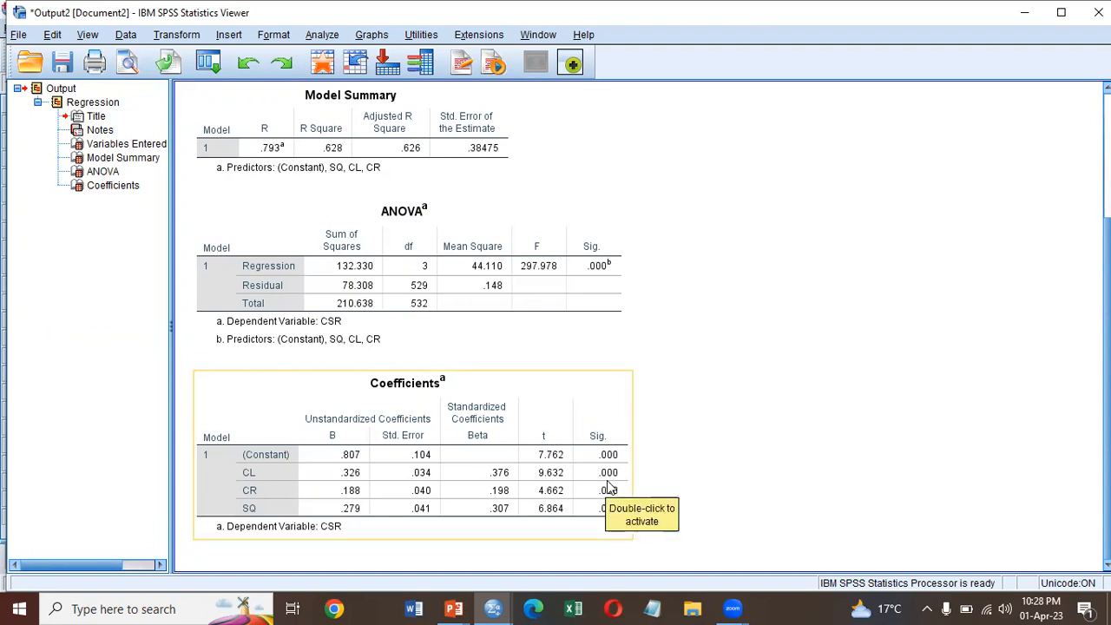
pyautogui.moveTo(611, 502)
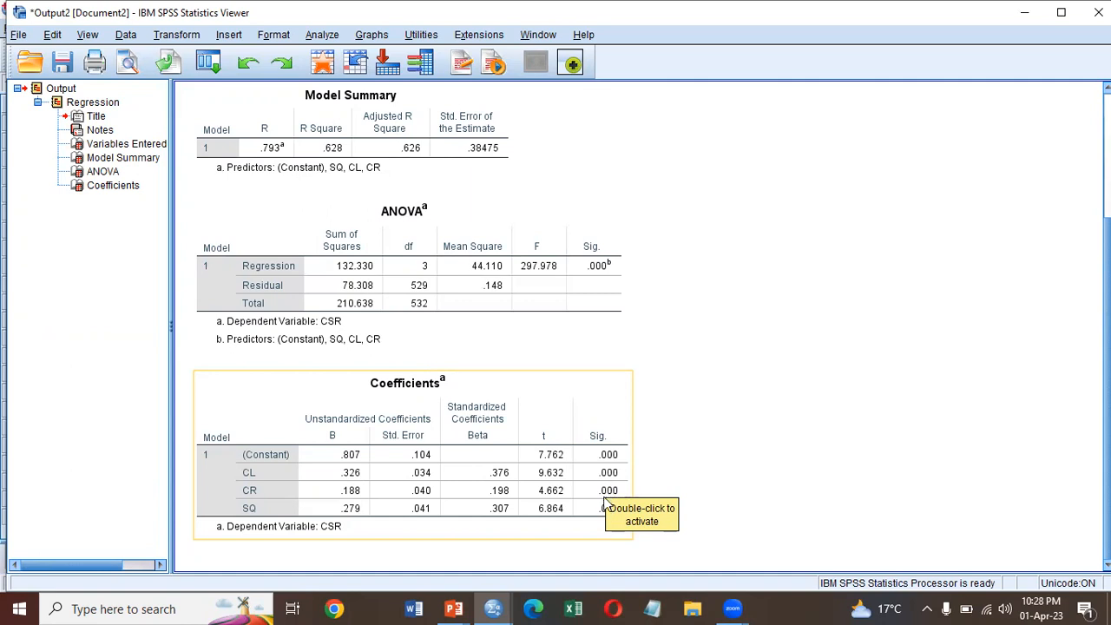
pyautogui.moveTo(582, 480)
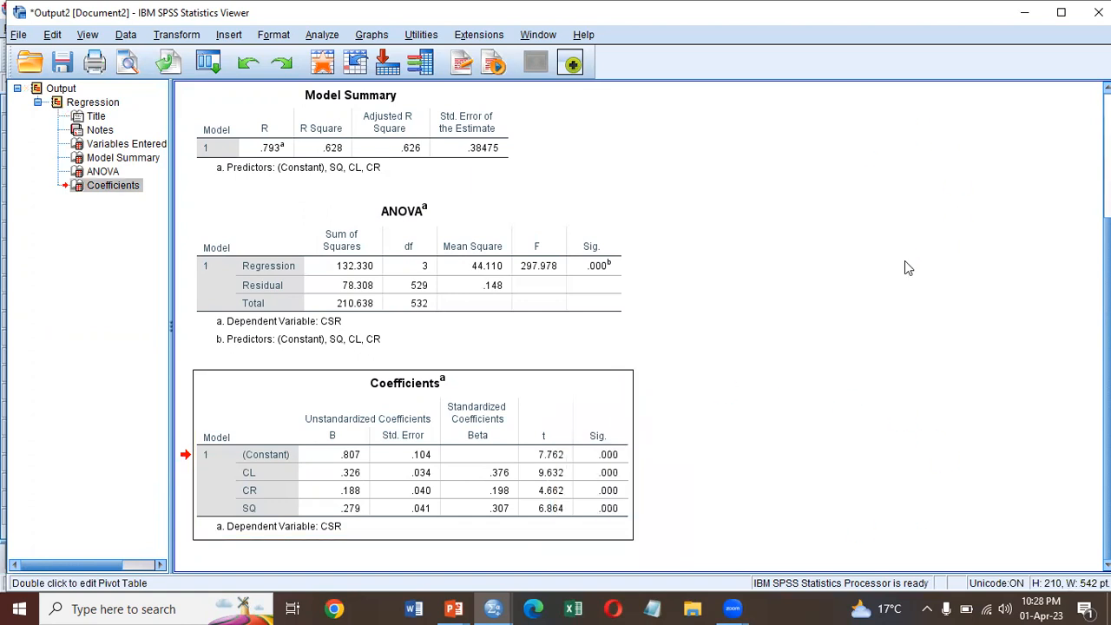
pyautogui.moveTo(1014, 188)
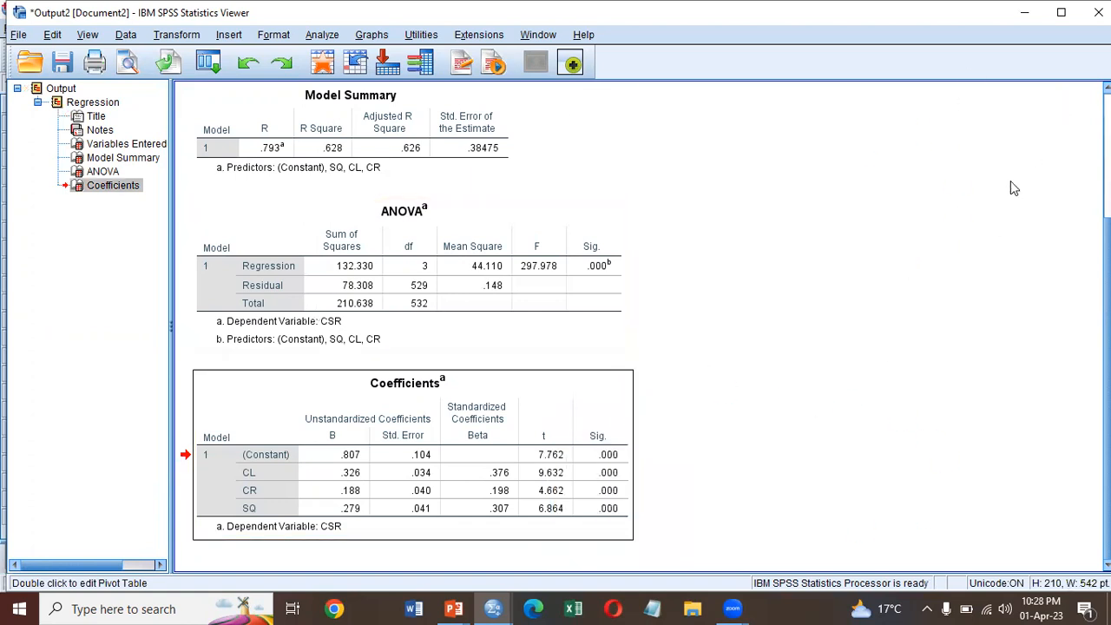
pyautogui.moveTo(931, 95)
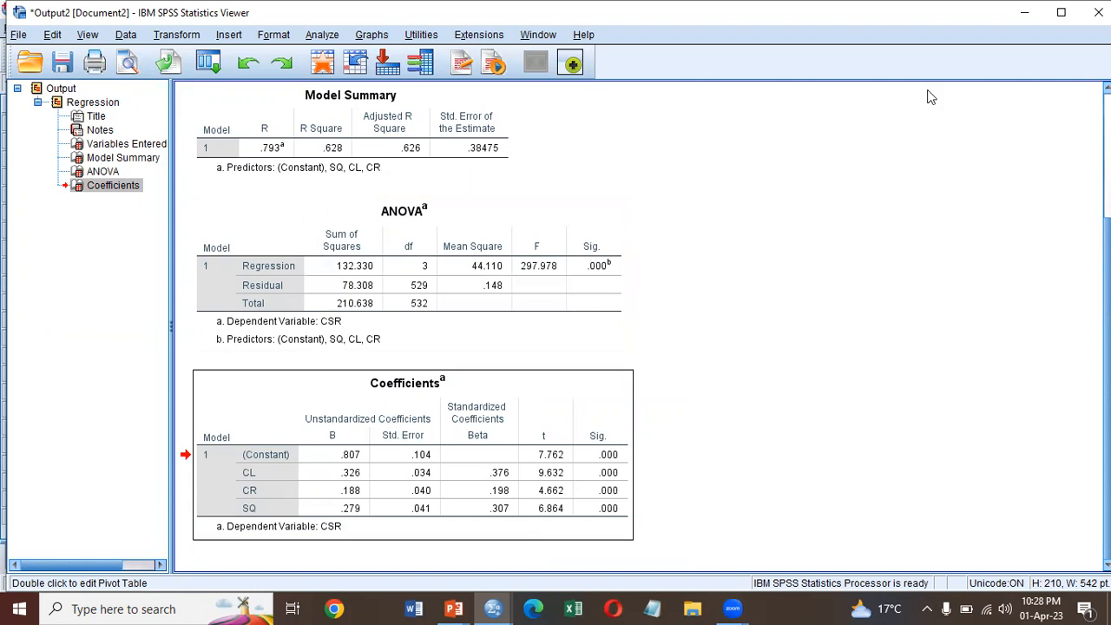